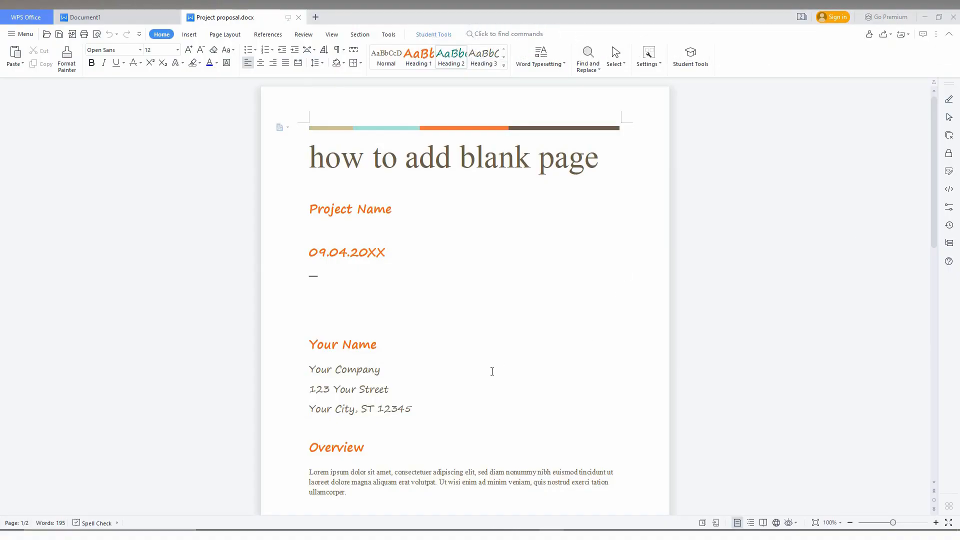
Place the insertion point at the end of the 'Your City, ST 12345' line
{"action": "scroll", "scroll_direction": "down", "scroll_amount": 3}
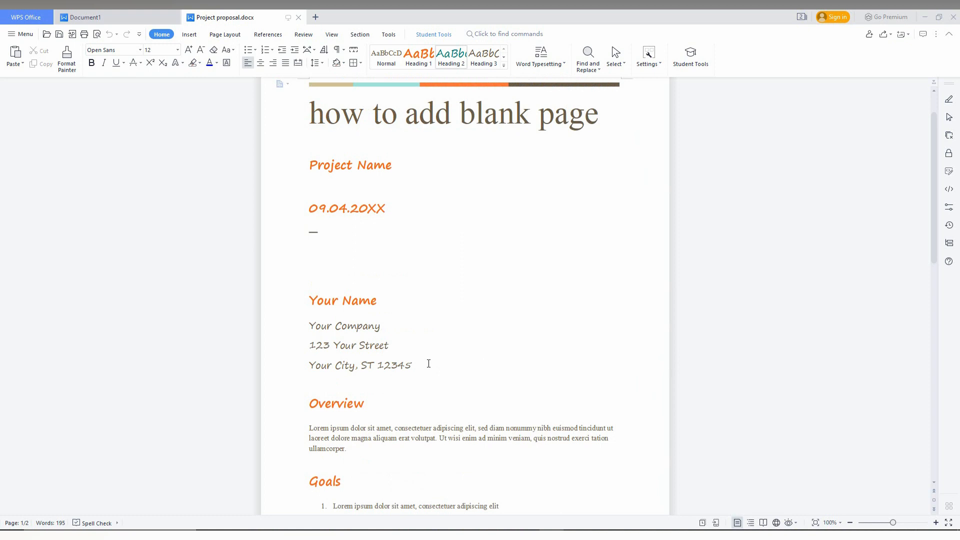
{"action": "left_click", "coordinate": [413, 365]}
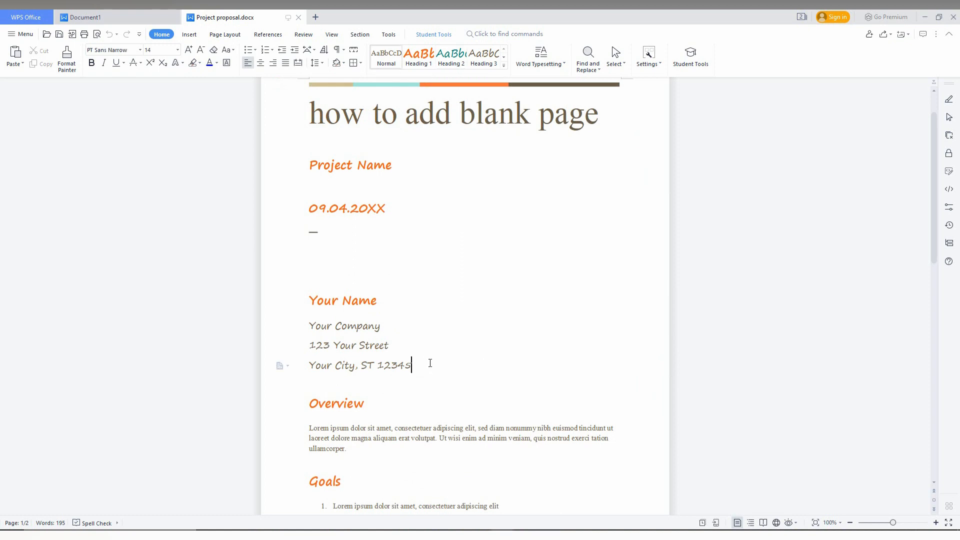
{"action": "mouse_move", "coordinate": [325, 376]}
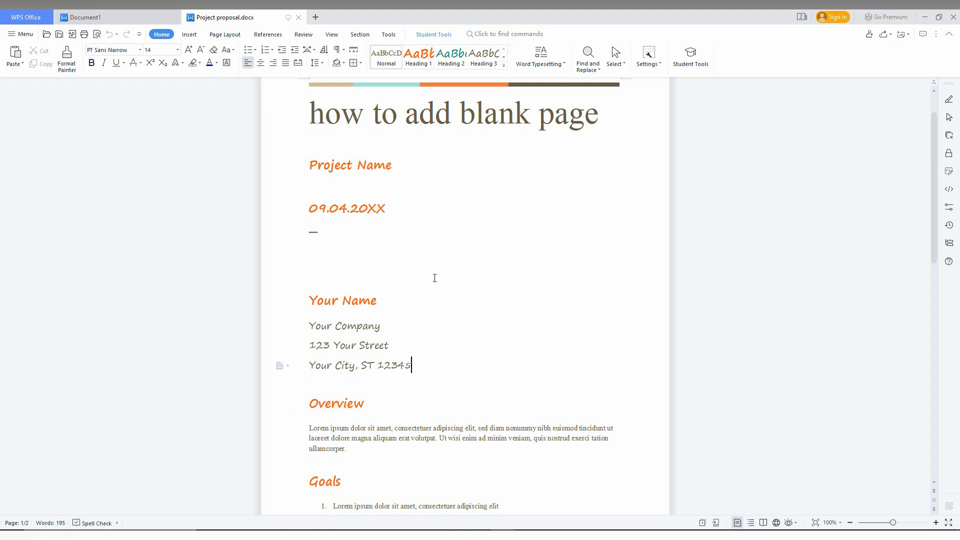
Insert a page break after the address and zoom out to about 60% to view the pages
{"action": "left_click", "coordinate": [189, 34]}
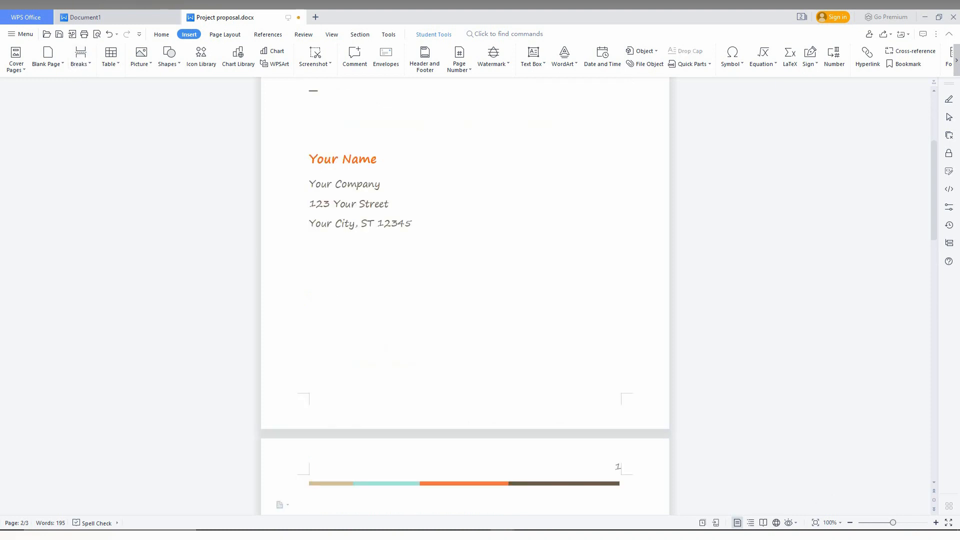
{"action": "left_click", "coordinate": [849, 522]}
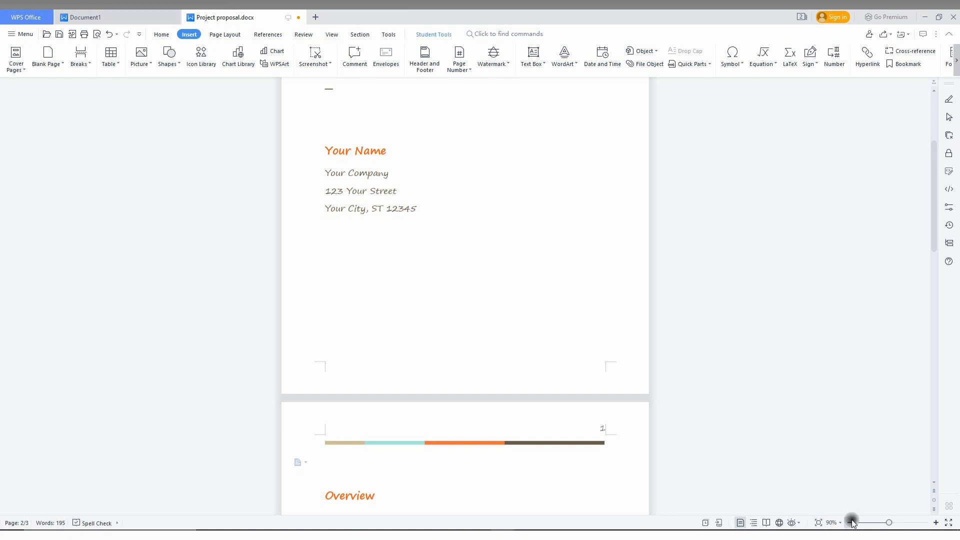
{"action": "left_click", "coordinate": [850, 522]}
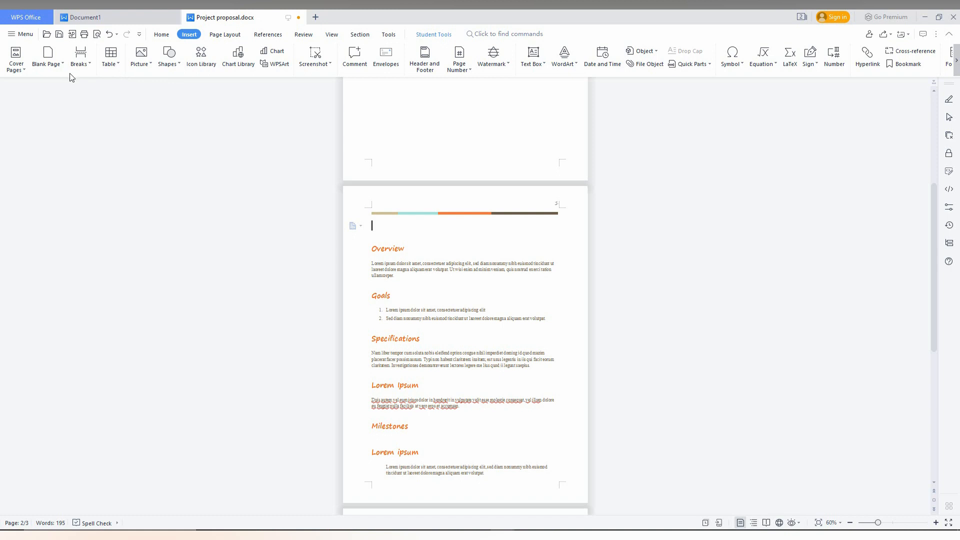
{"action": "left_click", "coordinate": [80, 56]}
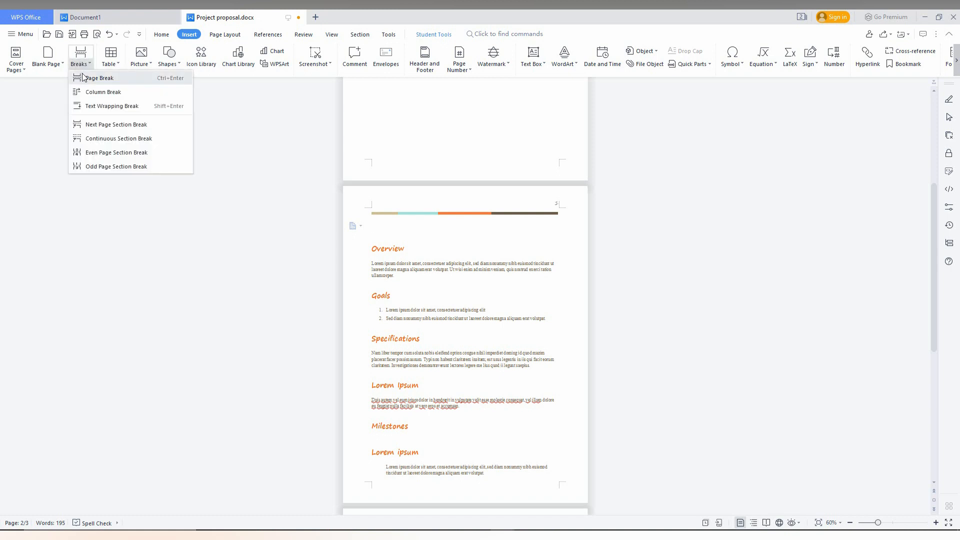
{"action": "mouse_move", "coordinate": [173, 83]}
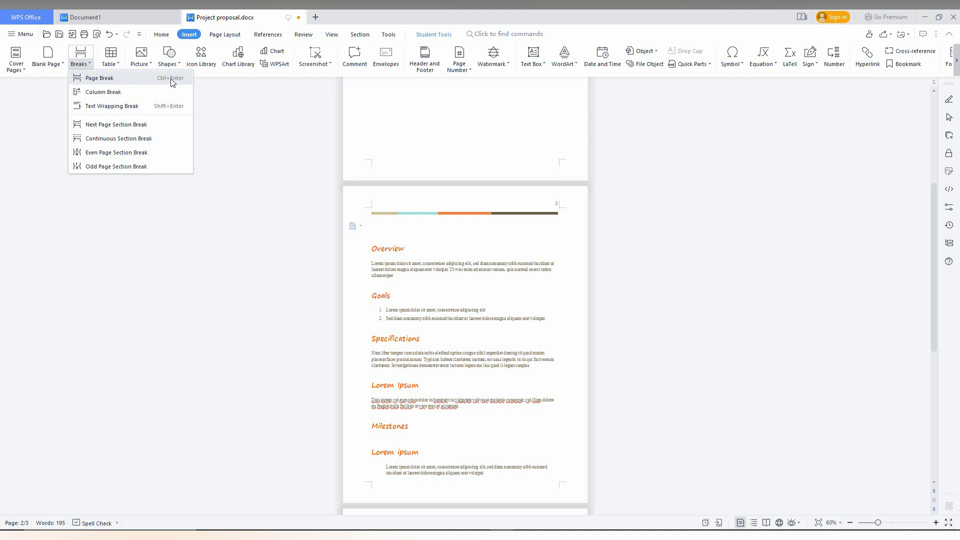
{"action": "mouse_move", "coordinate": [147, 92]}
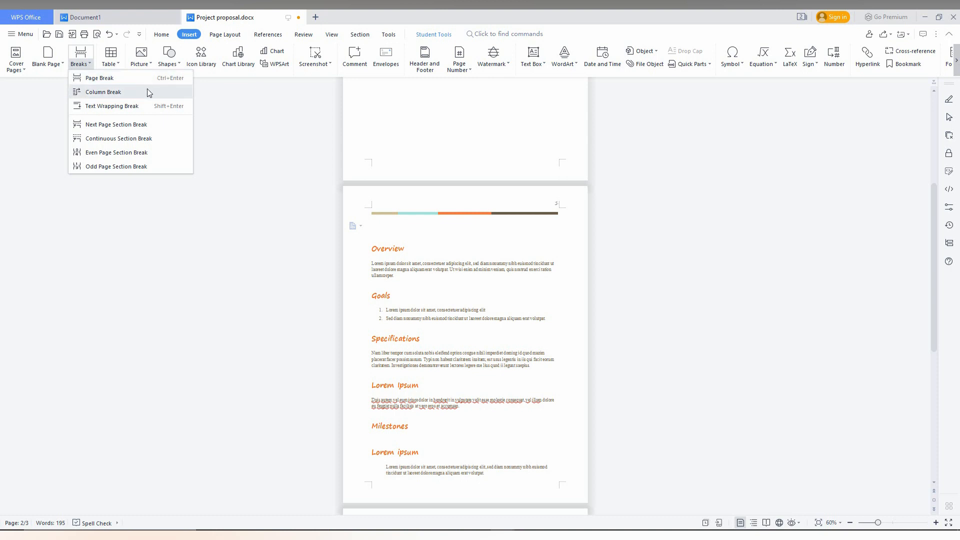
{"action": "mouse_move", "coordinate": [64, 131]}
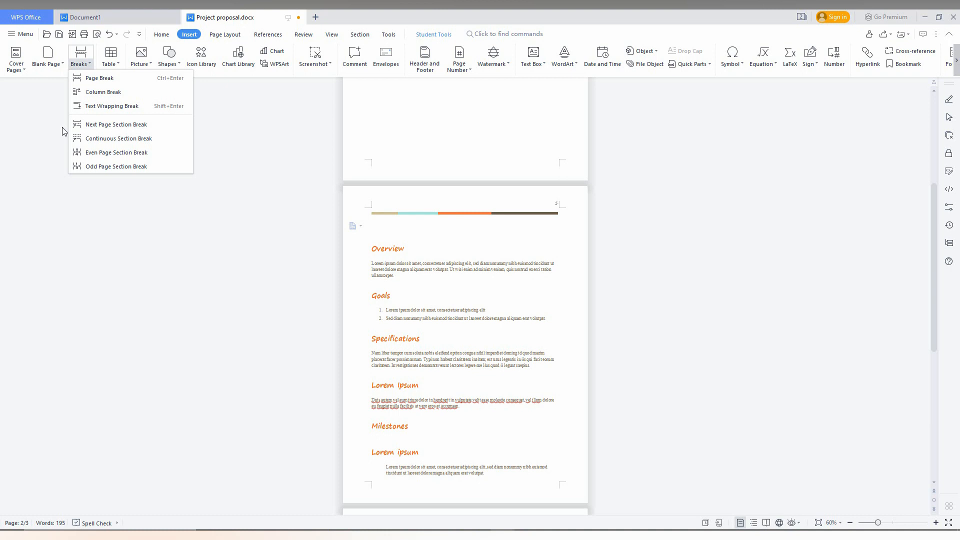
{"action": "mouse_move", "coordinate": [116, 124]}
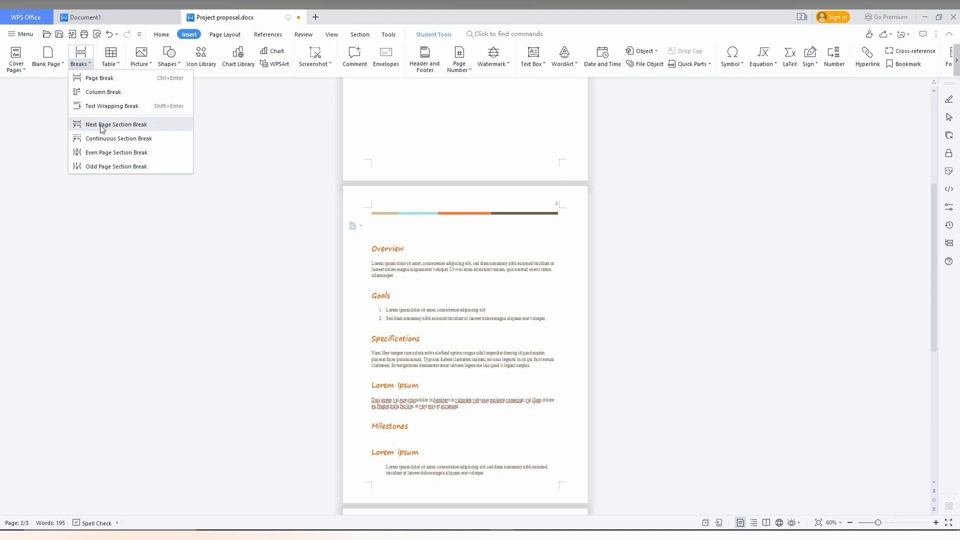
{"action": "mouse_move", "coordinate": [111, 106]}
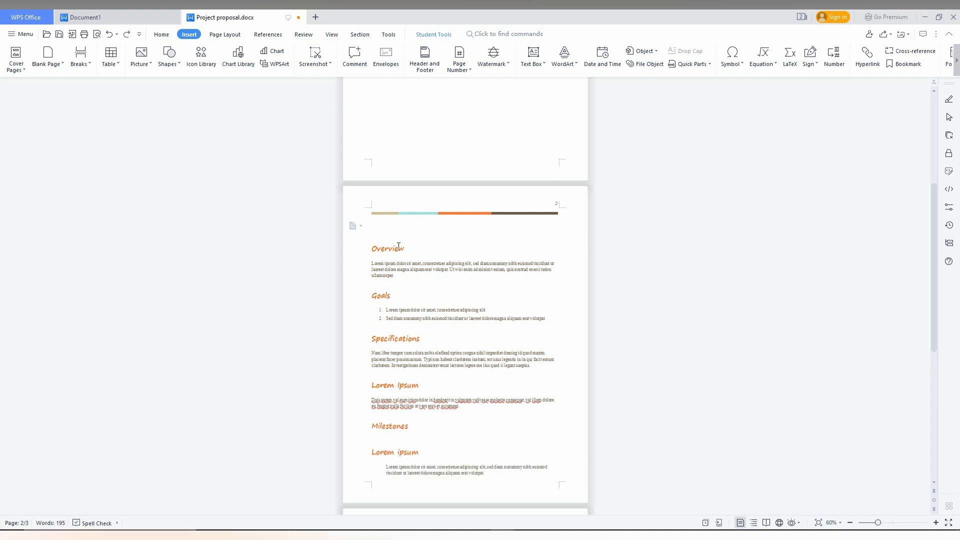
Insert another break from Insert > Breaks so the proposal runs to four pages
{"action": "left_click", "coordinate": [78, 55]}
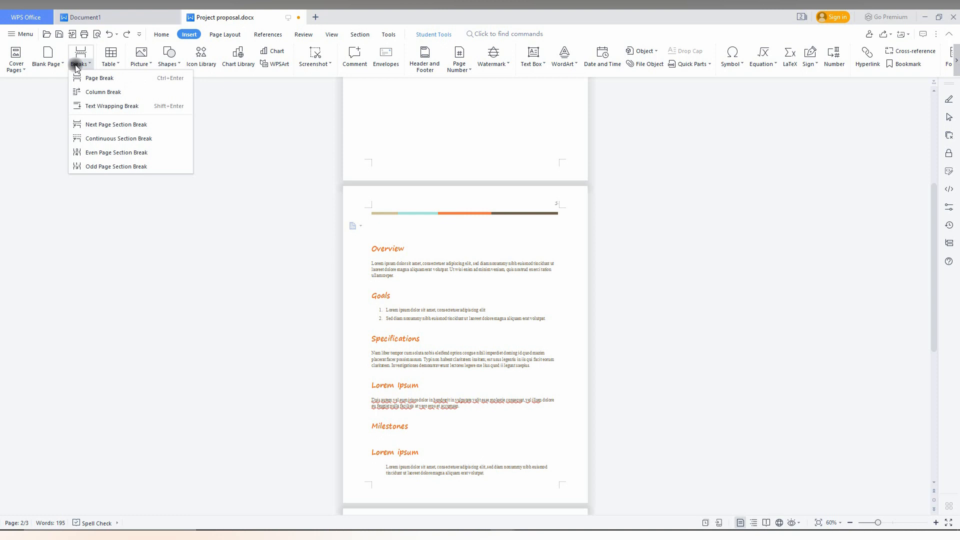
{"action": "left_click", "coordinate": [99, 78]}
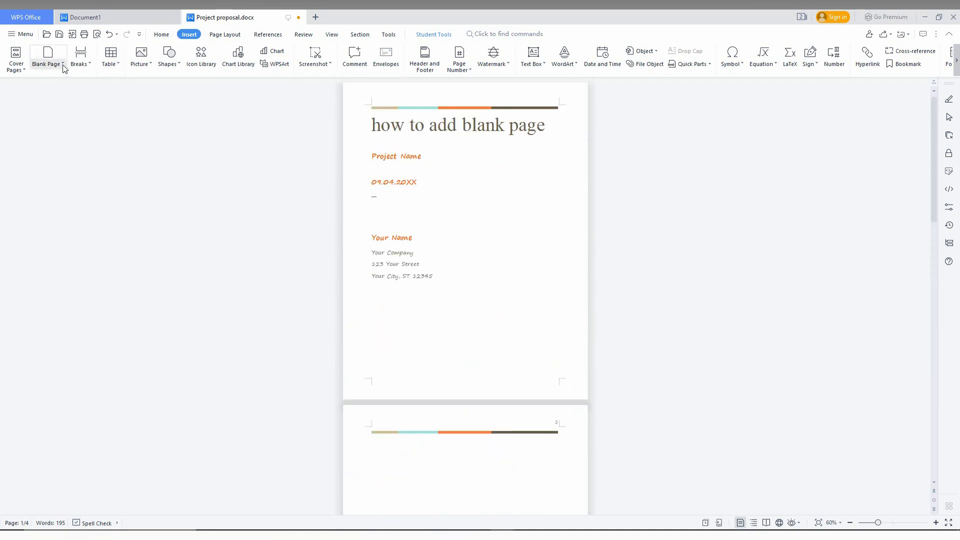
{"action": "mouse_move", "coordinate": [80, 57]}
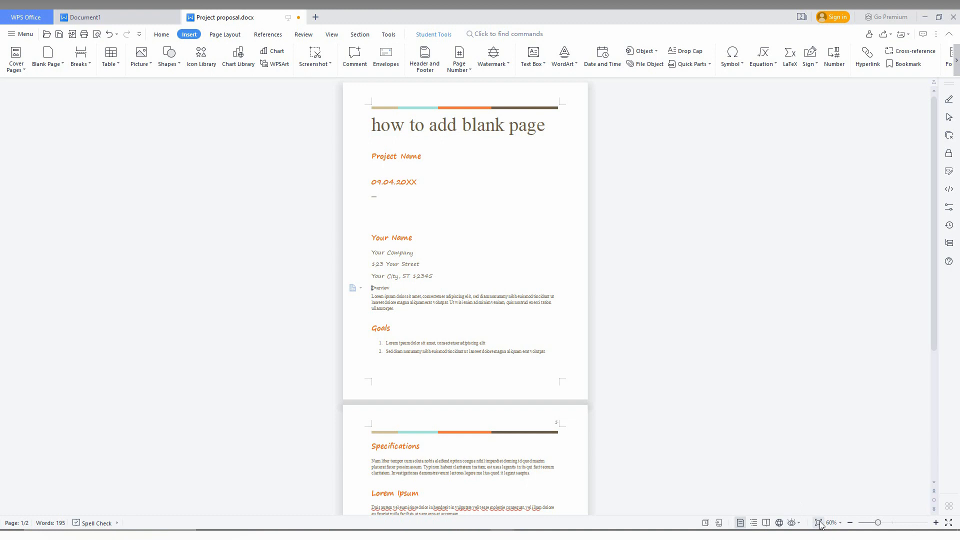
Zoom to 150% and check Overview sits directly beneath the address on page one
{"action": "left_click", "coordinate": [936, 522]}
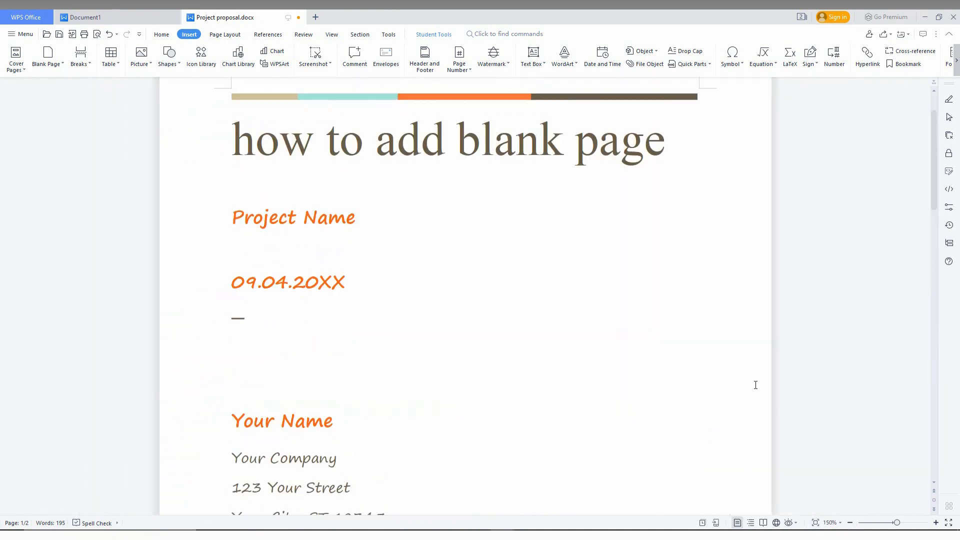
{"action": "scroll", "scroll_direction": "down", "scroll_amount": 3}
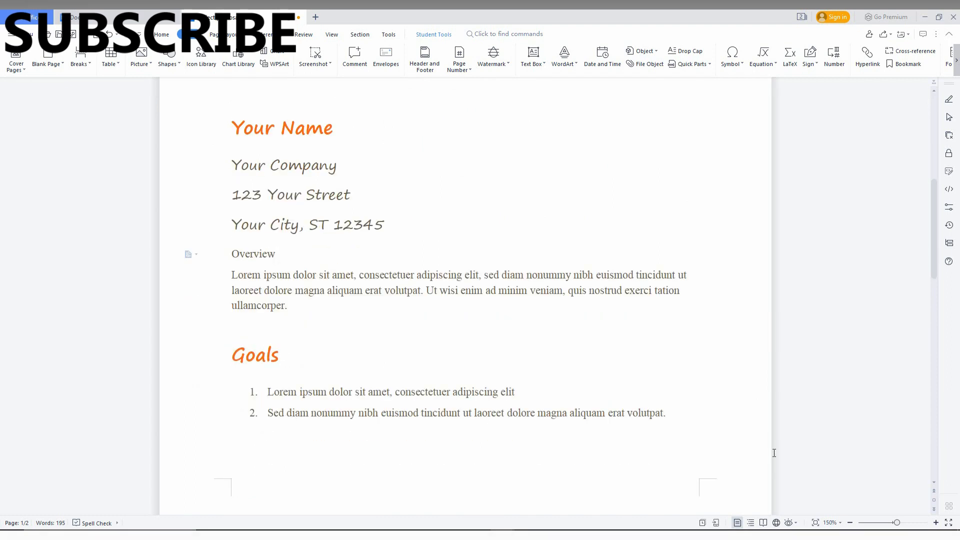